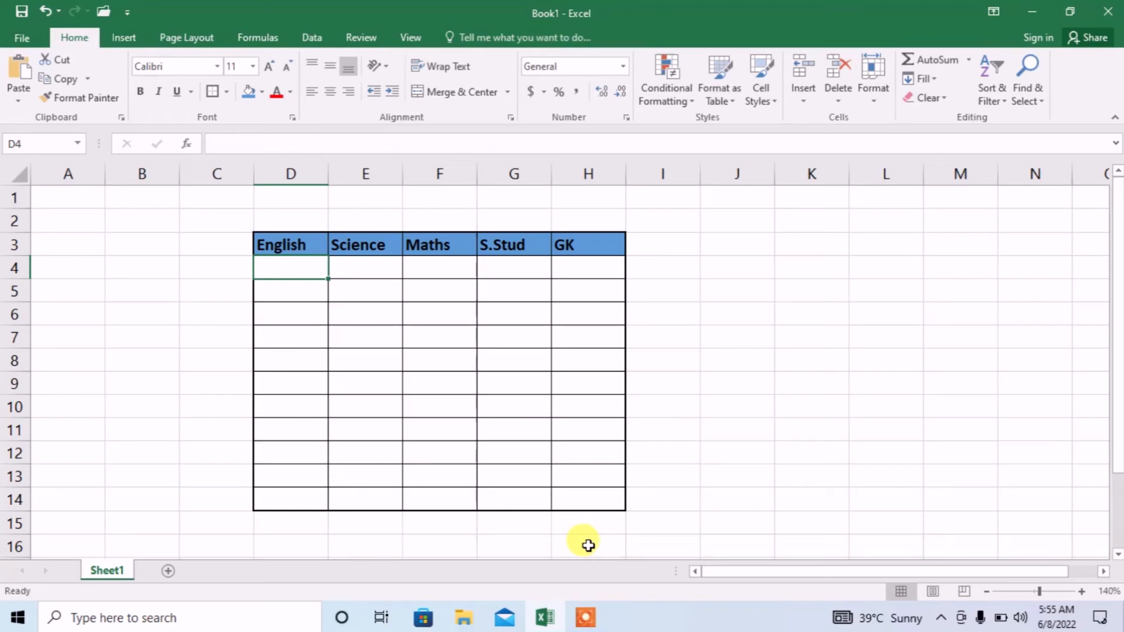
mouse_move(263, 254)
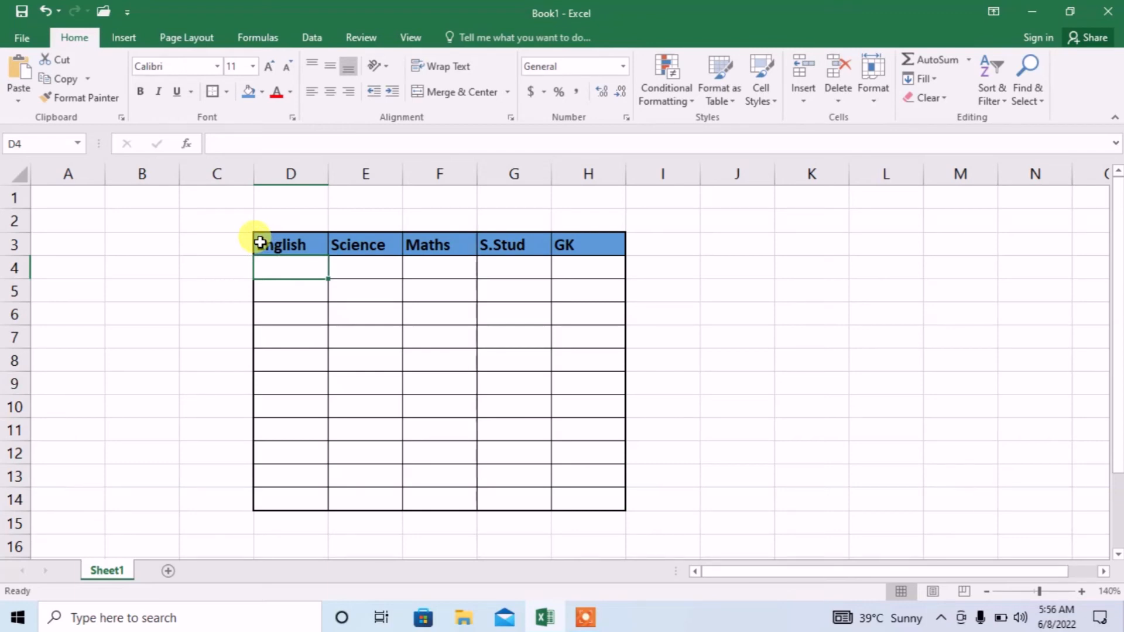
Step: Make D3:H14 a table without headers, so generic Column1–Column5 labels sit above the subjects
left_click_drag(280, 244, 586, 458)
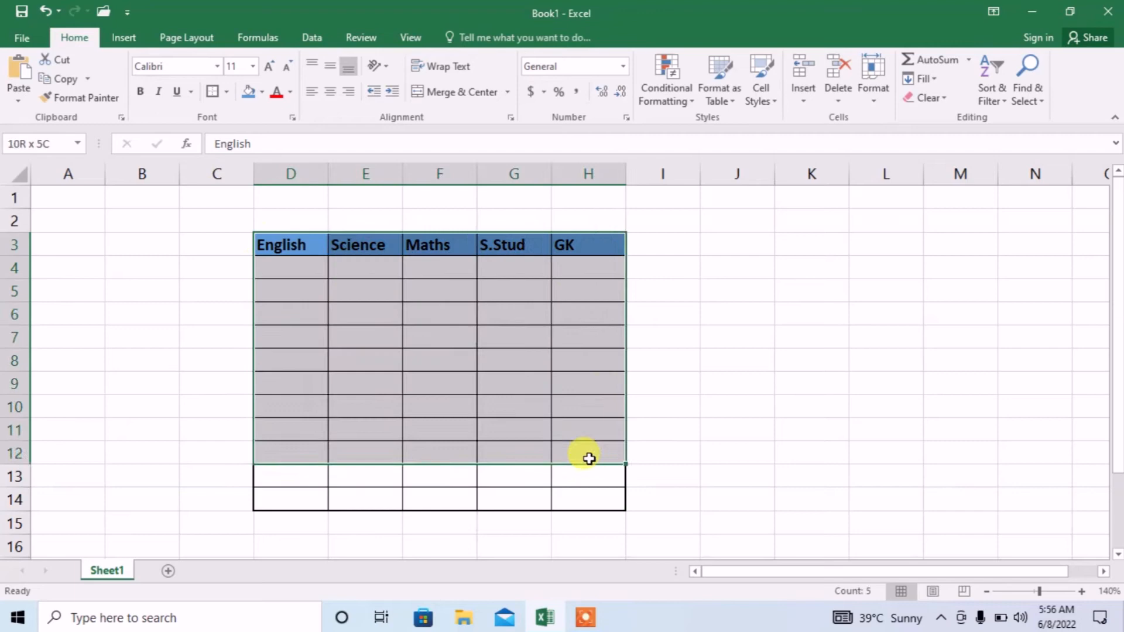
left_click_drag(588, 458, 588, 498)
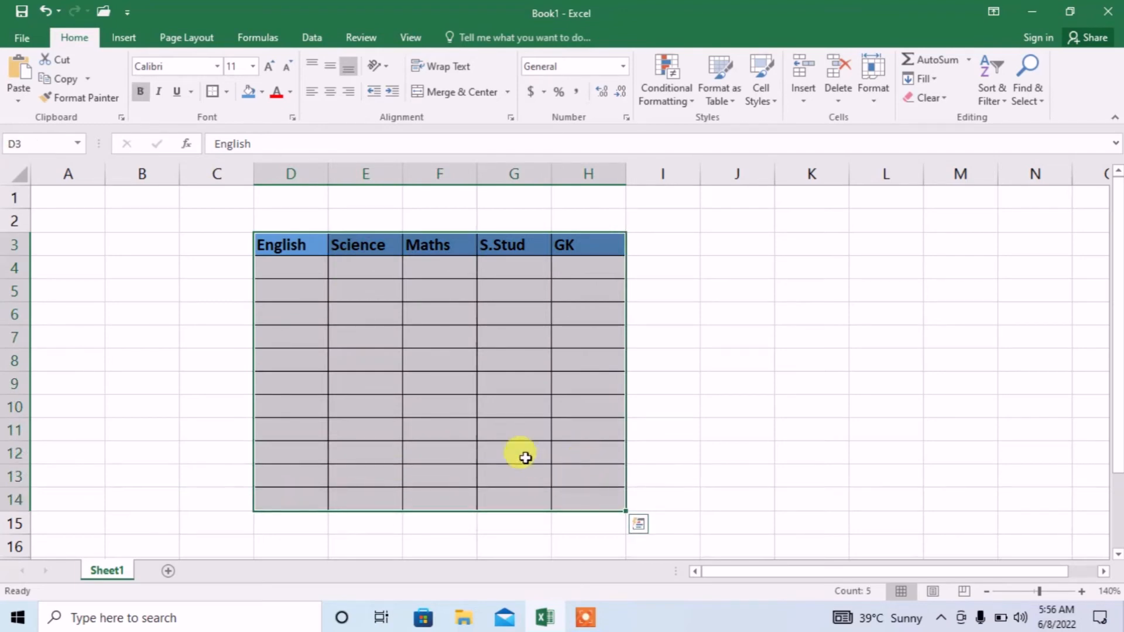
left_click(718, 79)
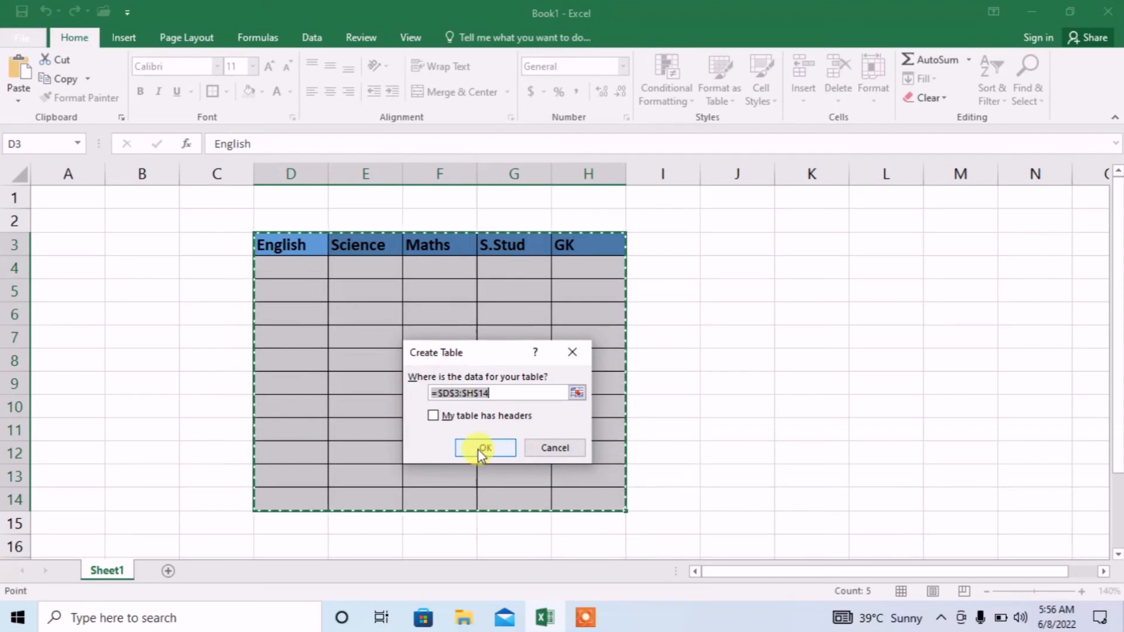
left_click(484, 447)
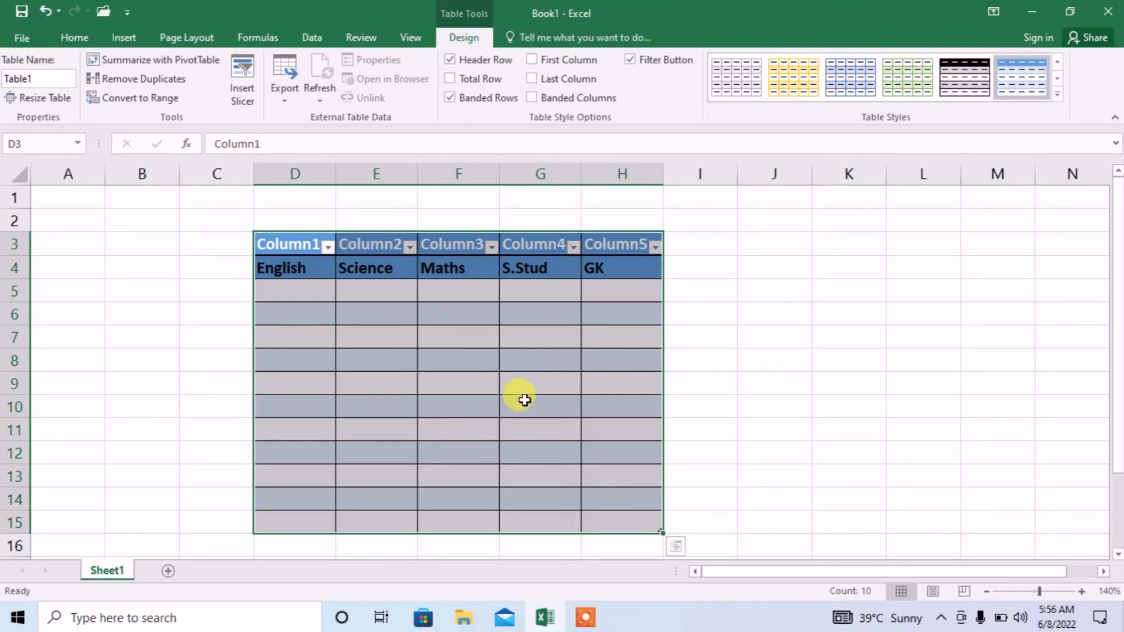
mouse_move(449, 121)
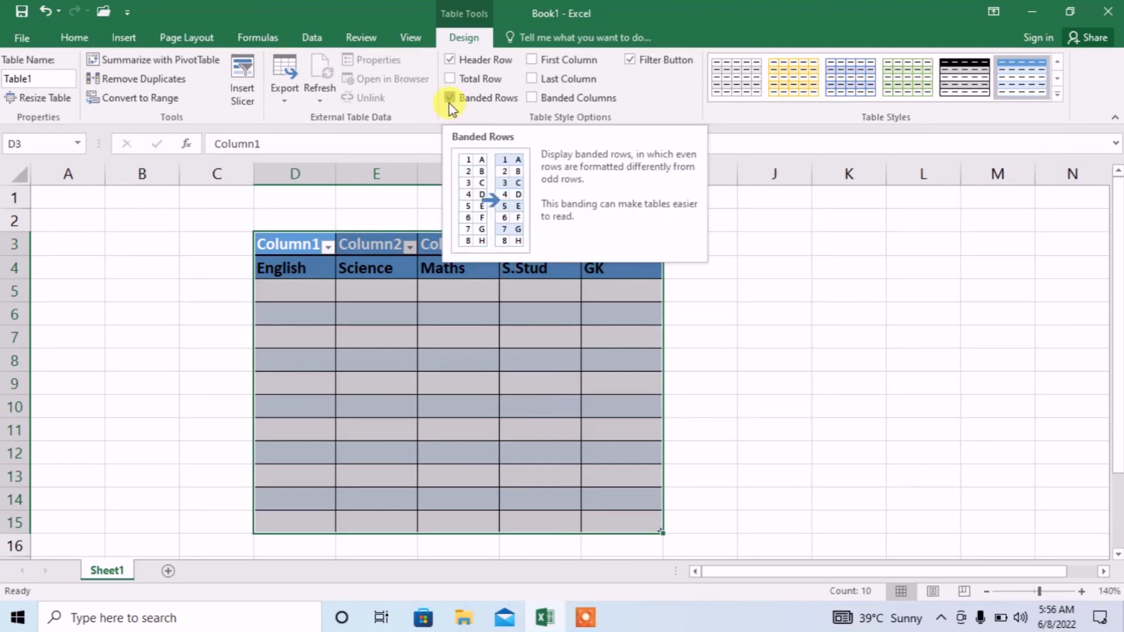
Step: Turn off Banded Rows and the generic Header Row so subject names top Table1
left_click(450, 97)
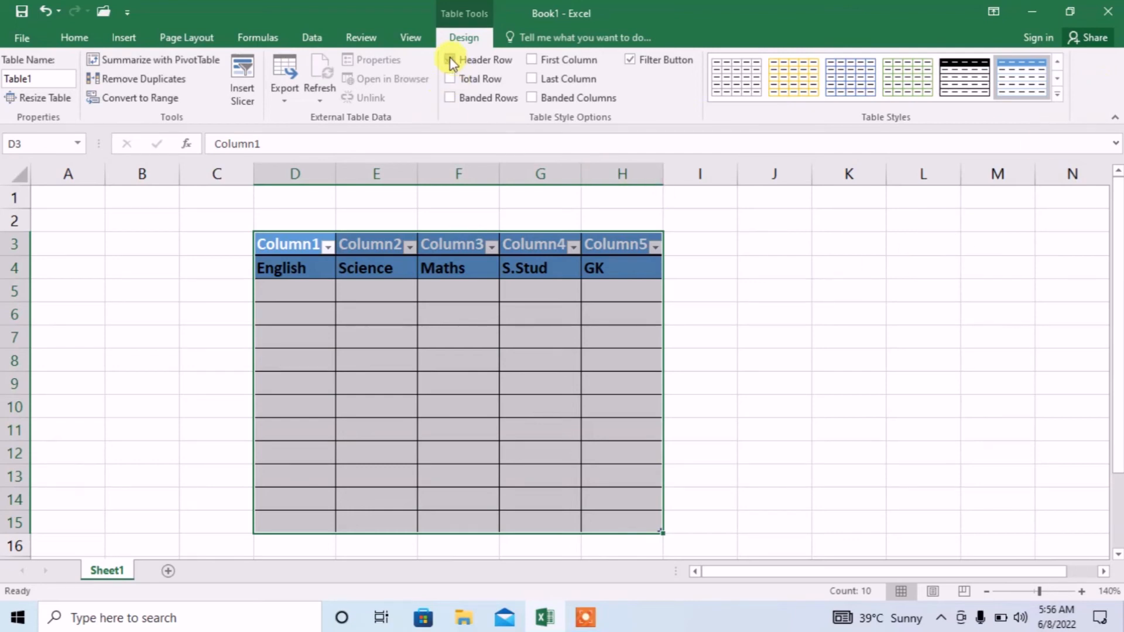
left_click(449, 60)
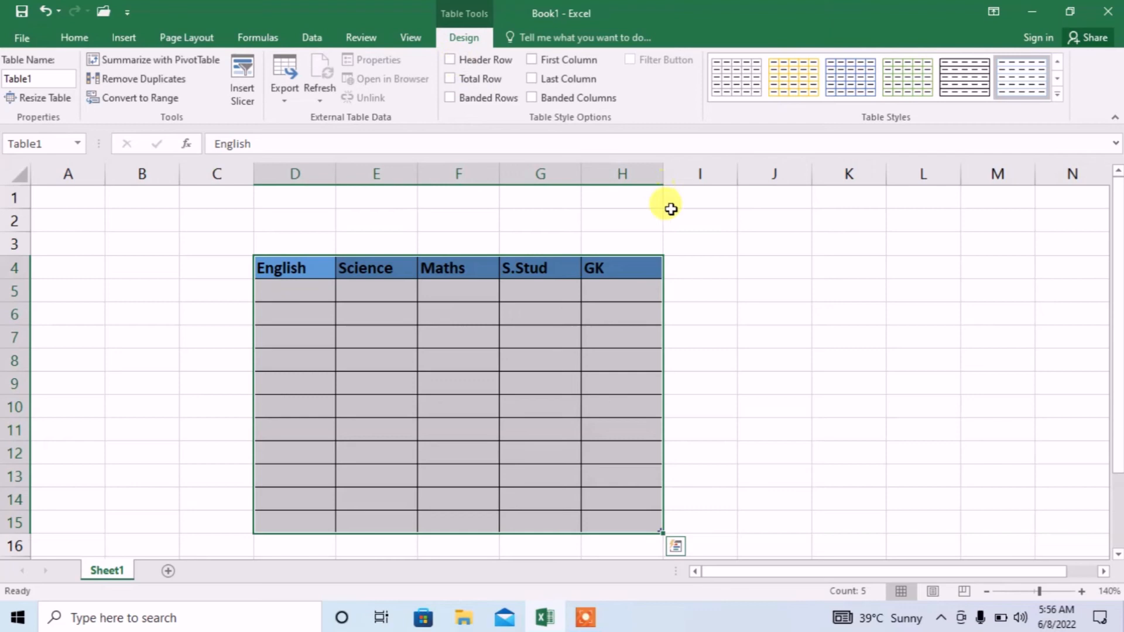
mouse_move(431, 110)
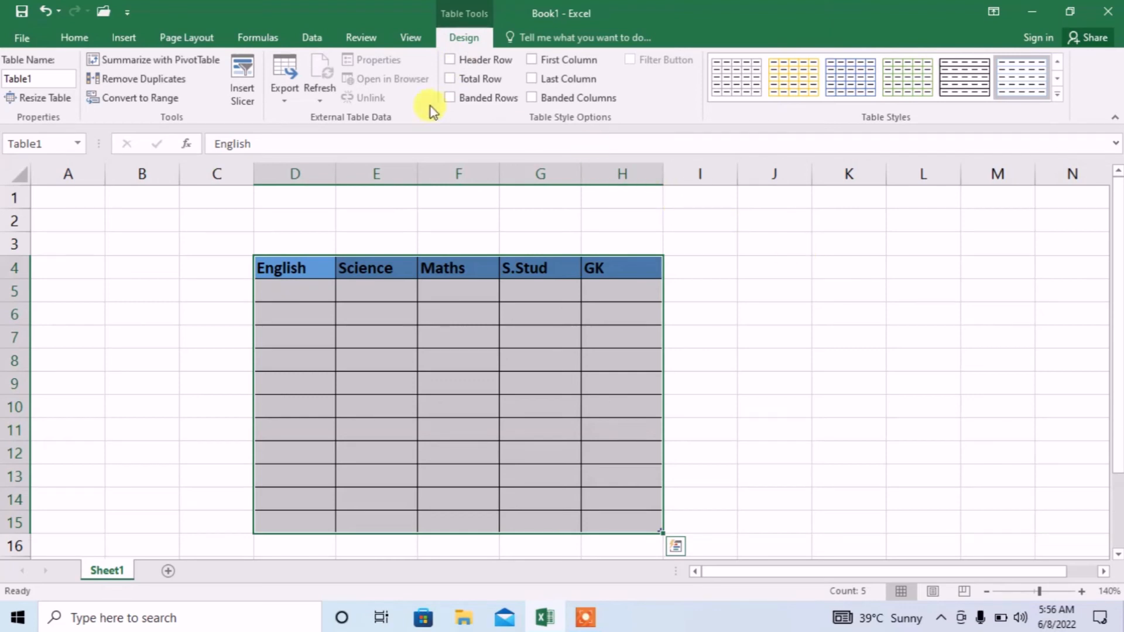
mouse_move(130, 80)
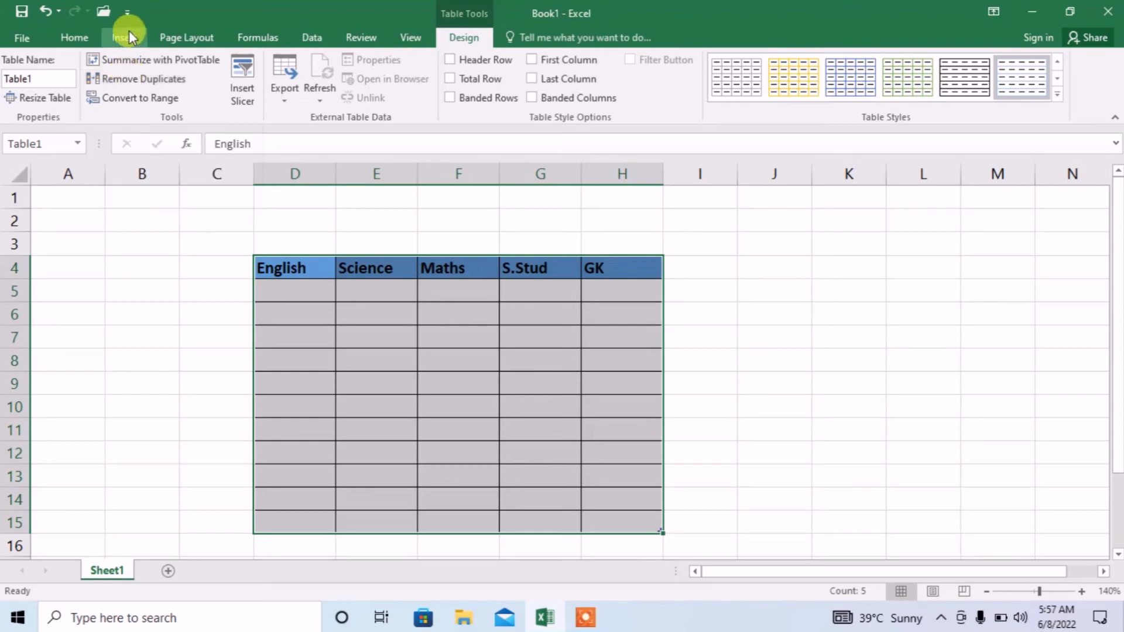
mouse_move(126, 13)
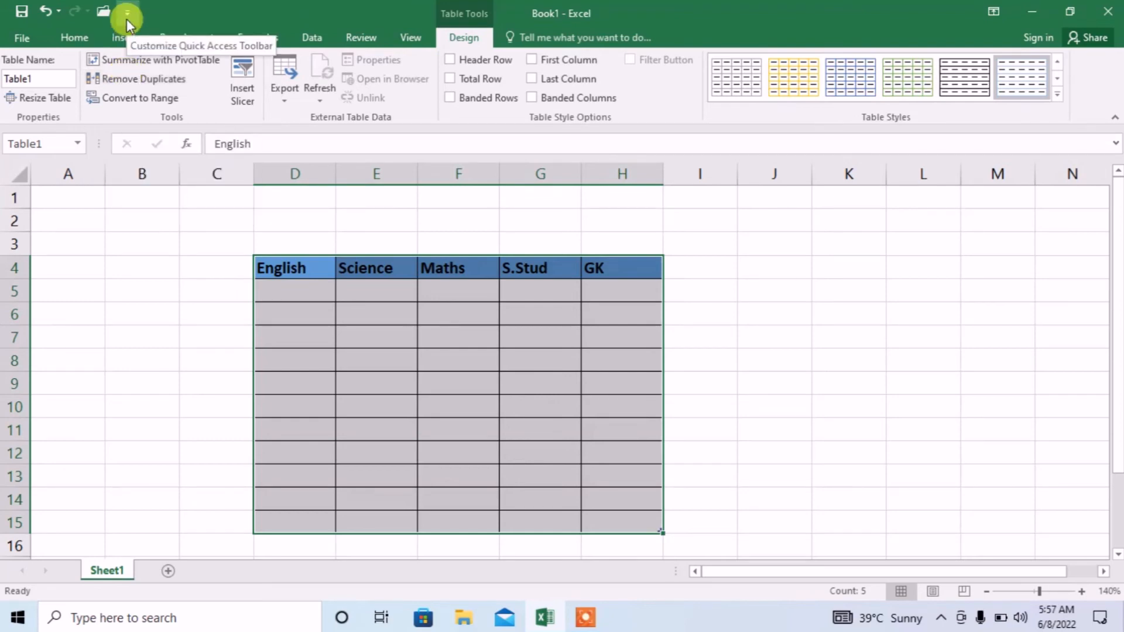
Step: Reach the full command list via Customize Quick Access Toolbar > More Commands
left_click(126, 12)
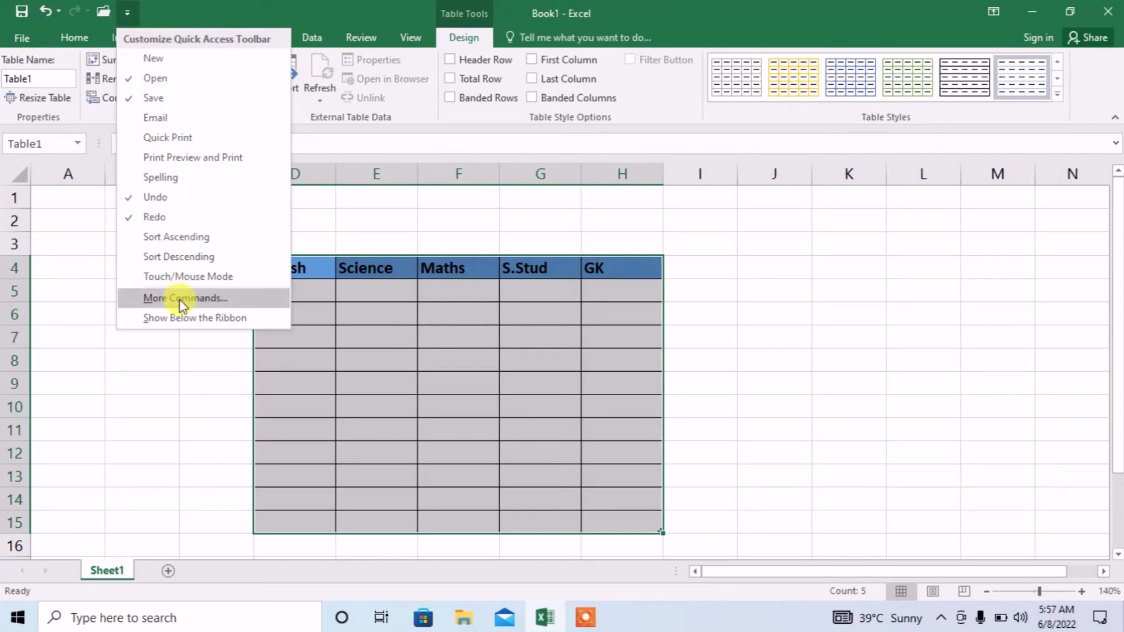
left_click(183, 299)
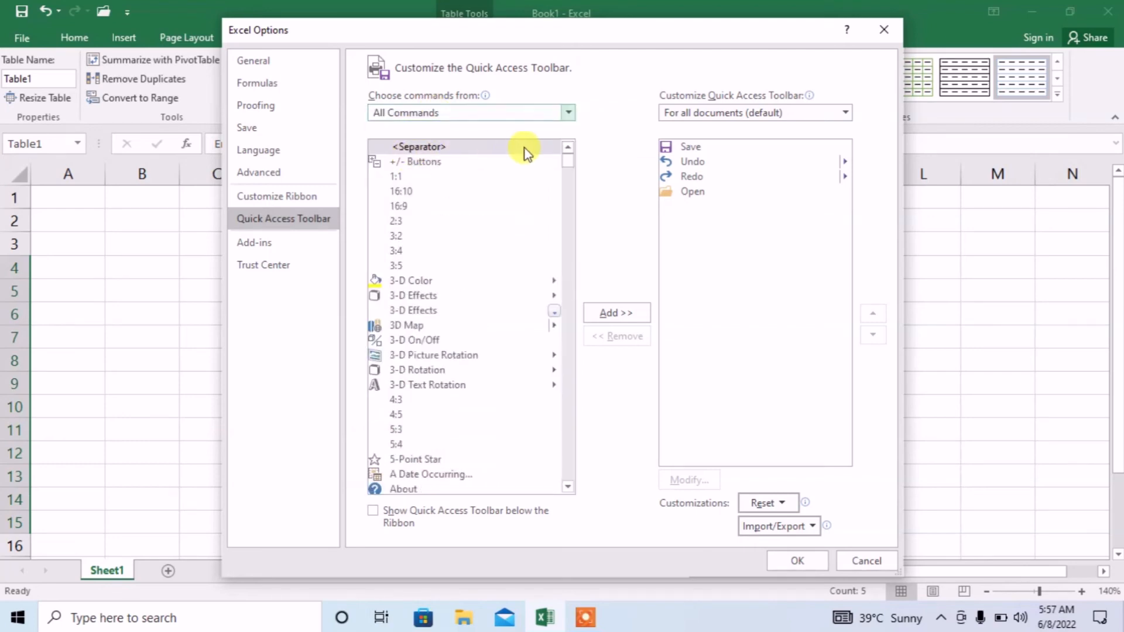
Step: Find Form... in All Commands and add it to the Quick Access Toolbar list
scroll("down", 3)
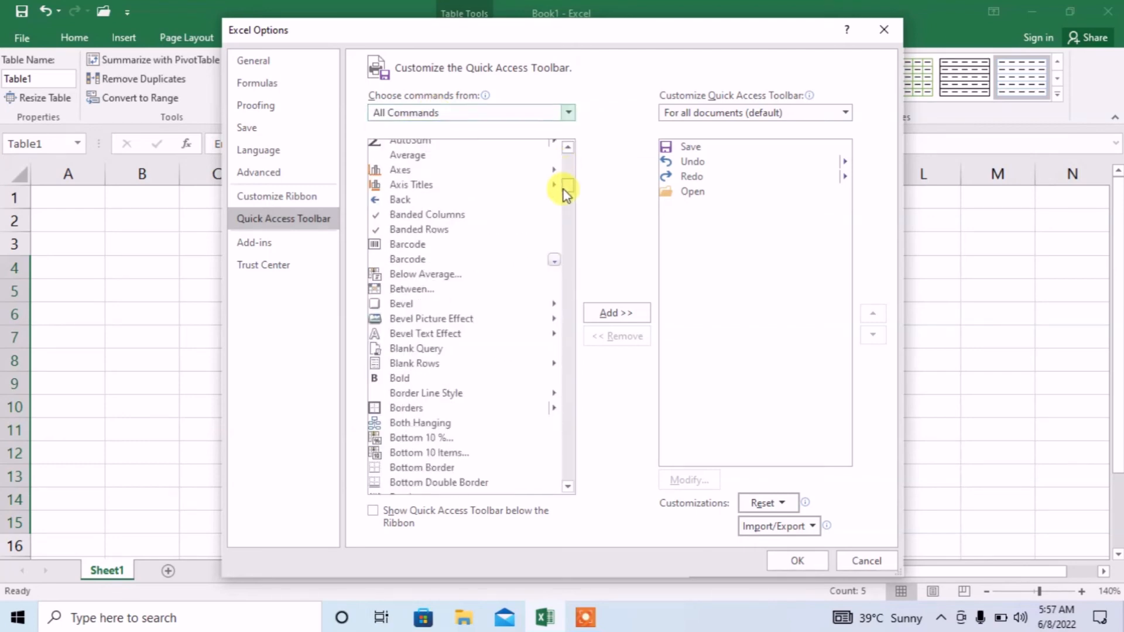
scroll("down", 3)
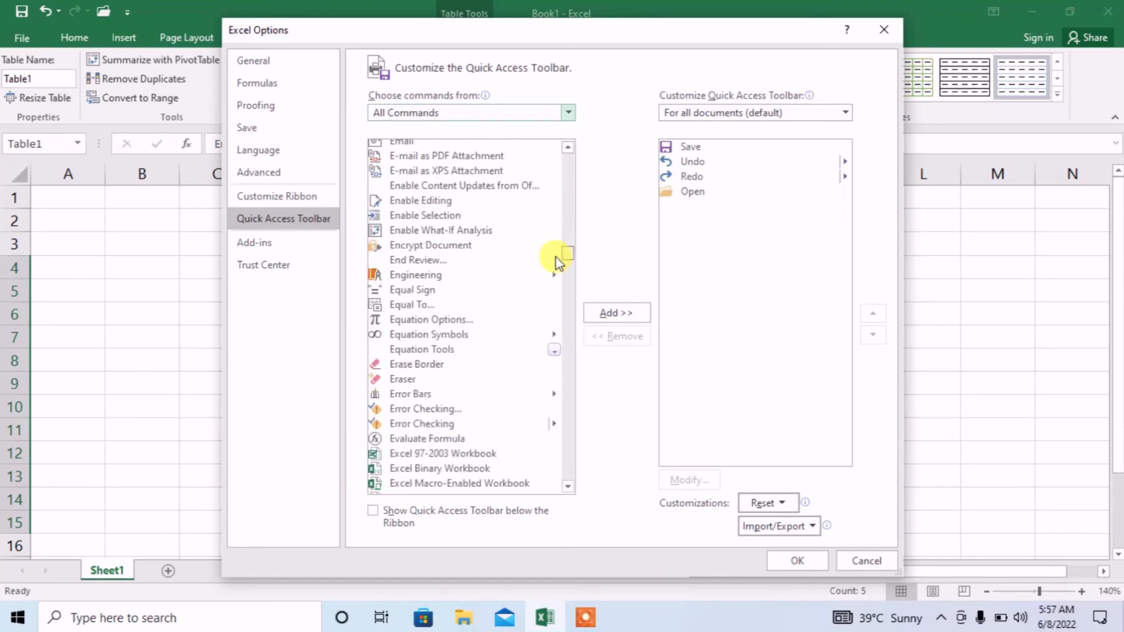
scroll("down", 3)
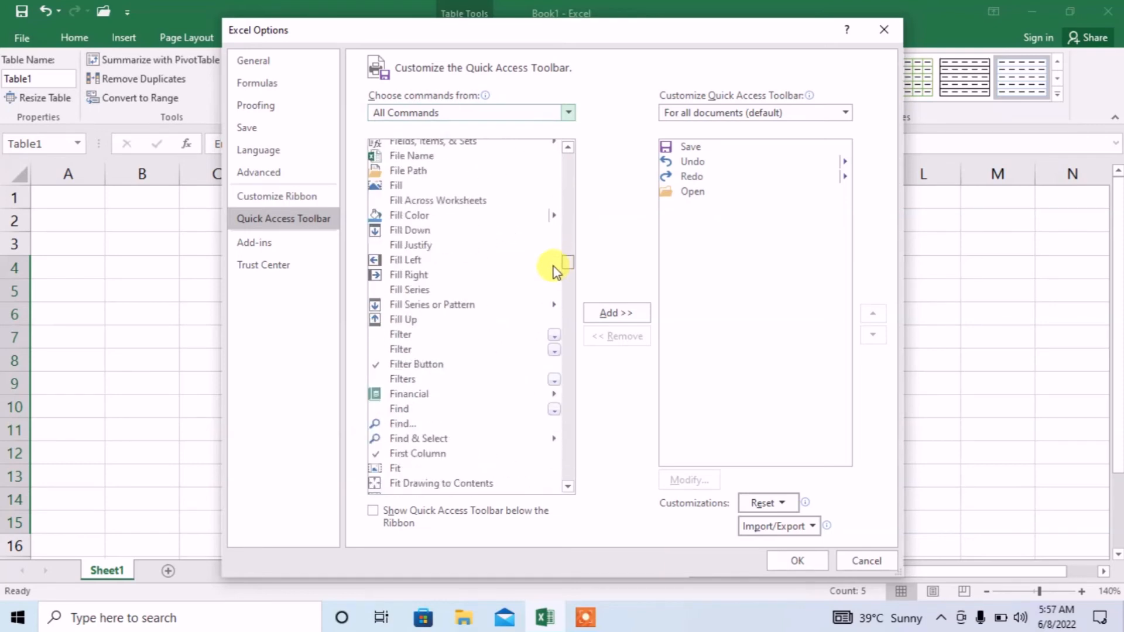
scroll("down", 3)
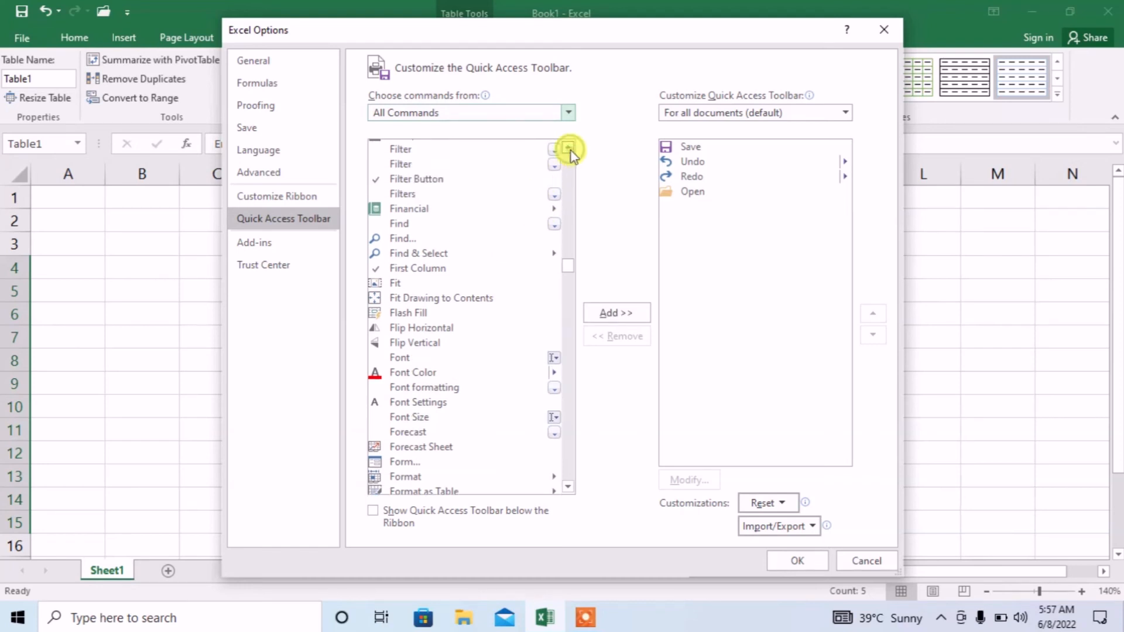
scroll("down", 3)
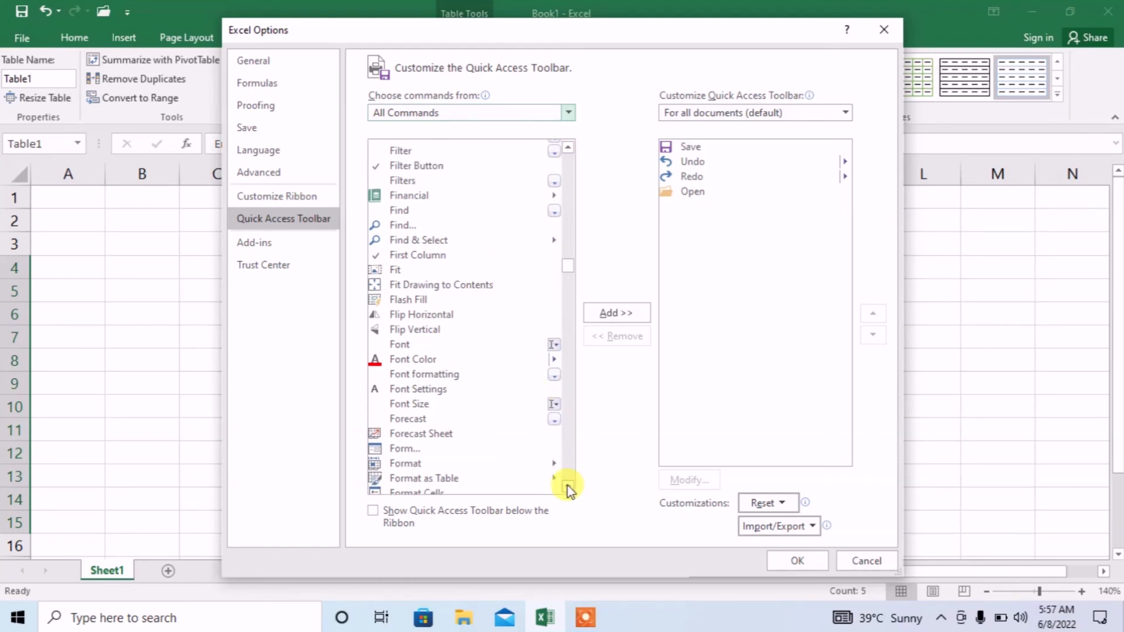
scroll("down", 3)
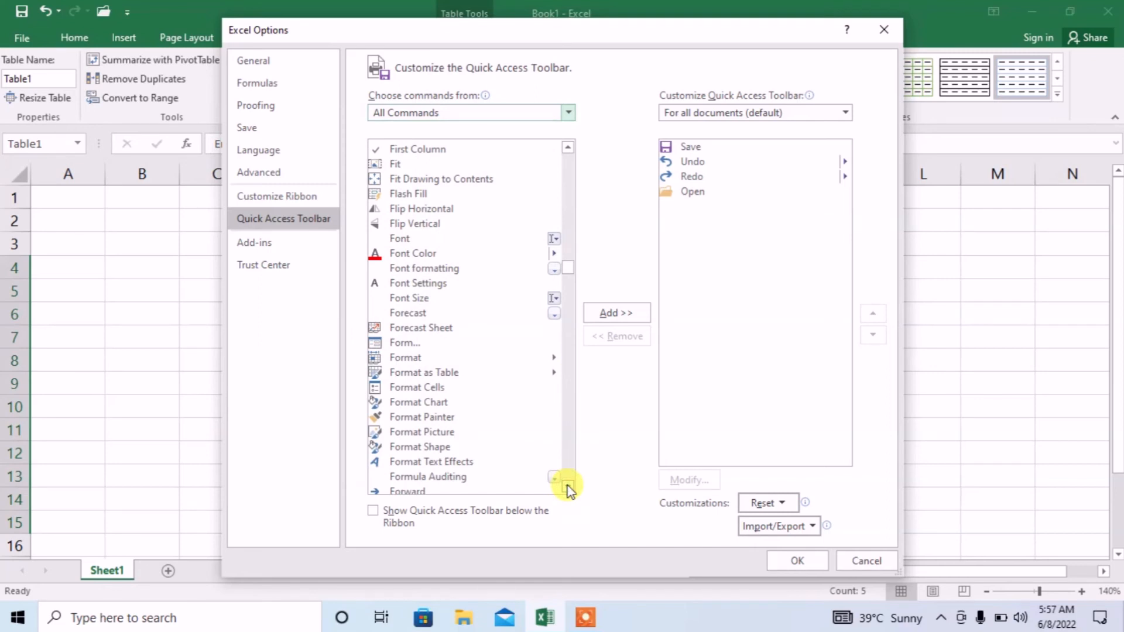
mouse_move(403, 342)
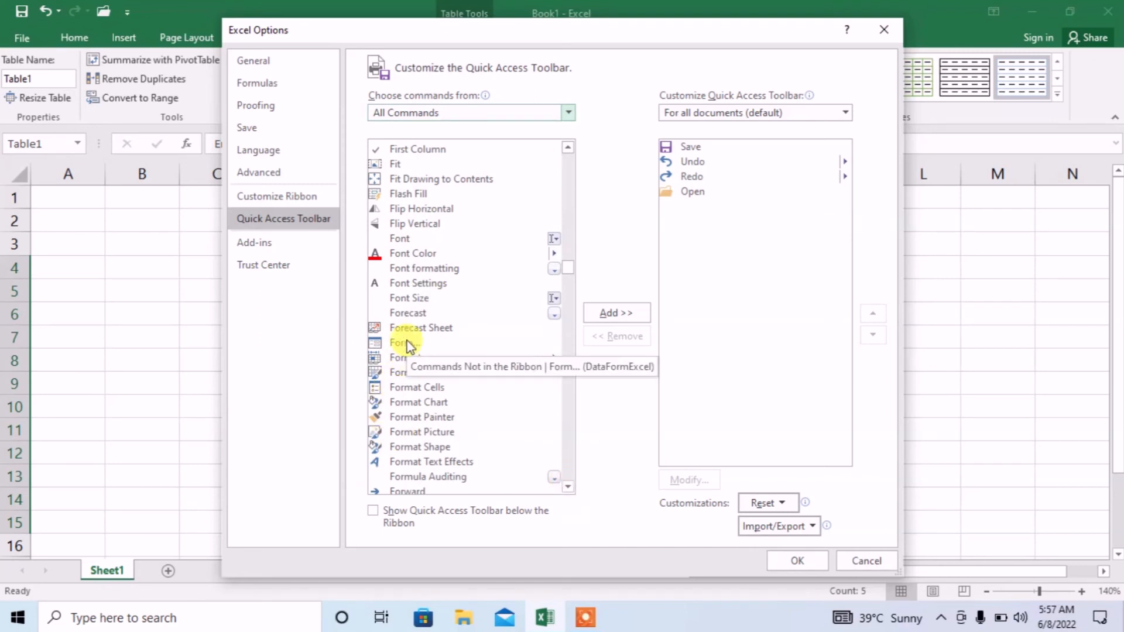
left_click(616, 313)
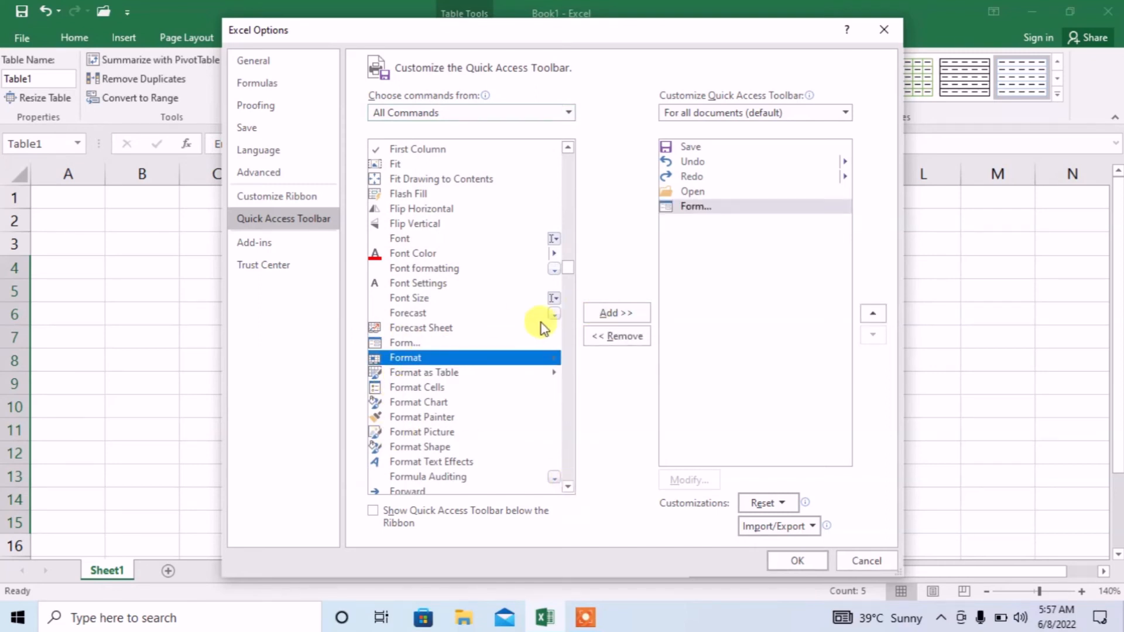
left_click(405, 341)
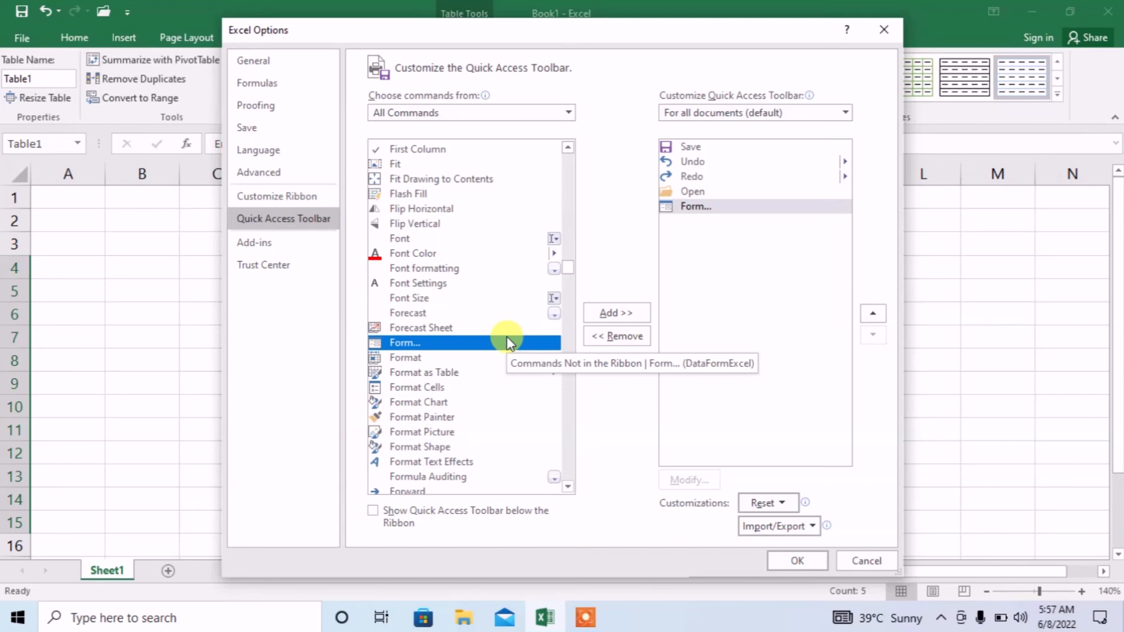
mouse_move(501, 334)
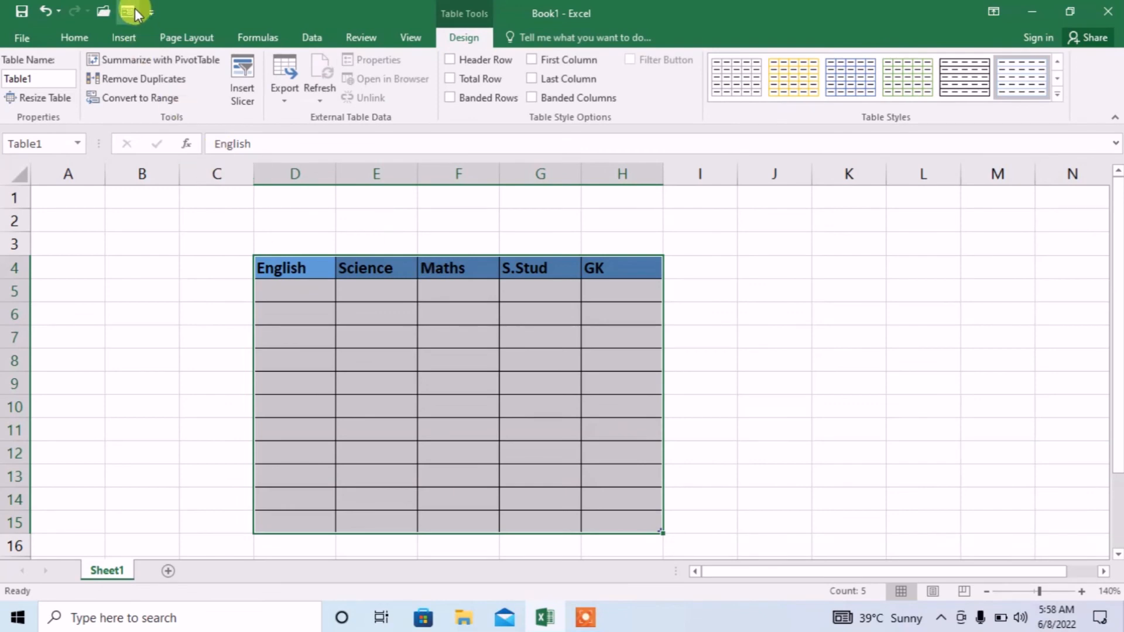
mouse_move(135, 11)
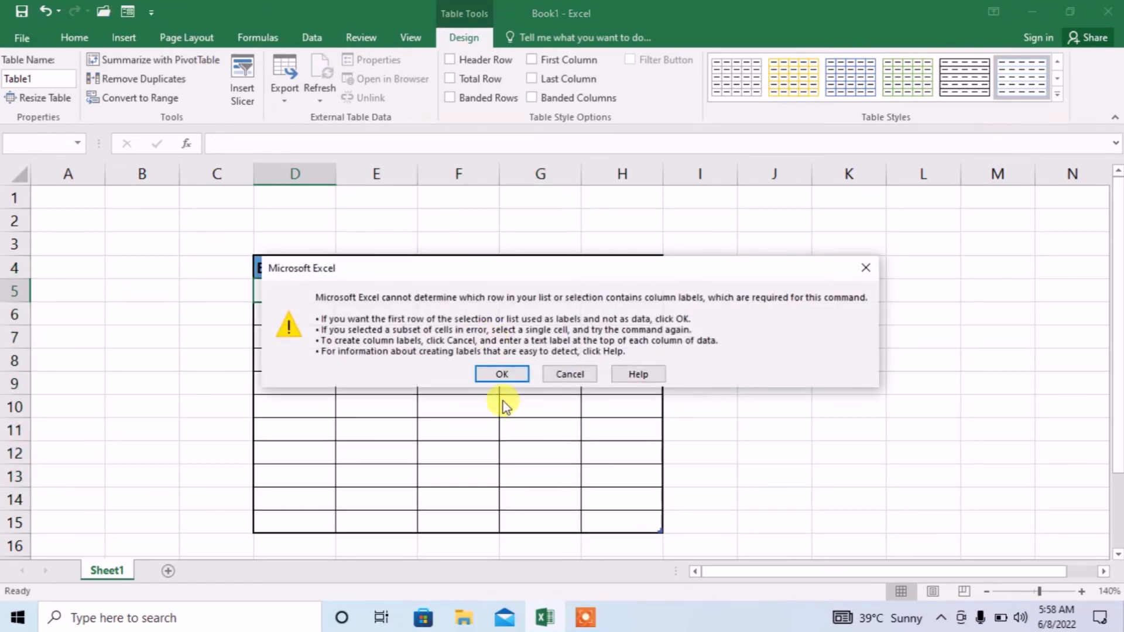
Step: Accept the column-labels warning so the data form uses the subject row as field labels
left_click(501, 373)
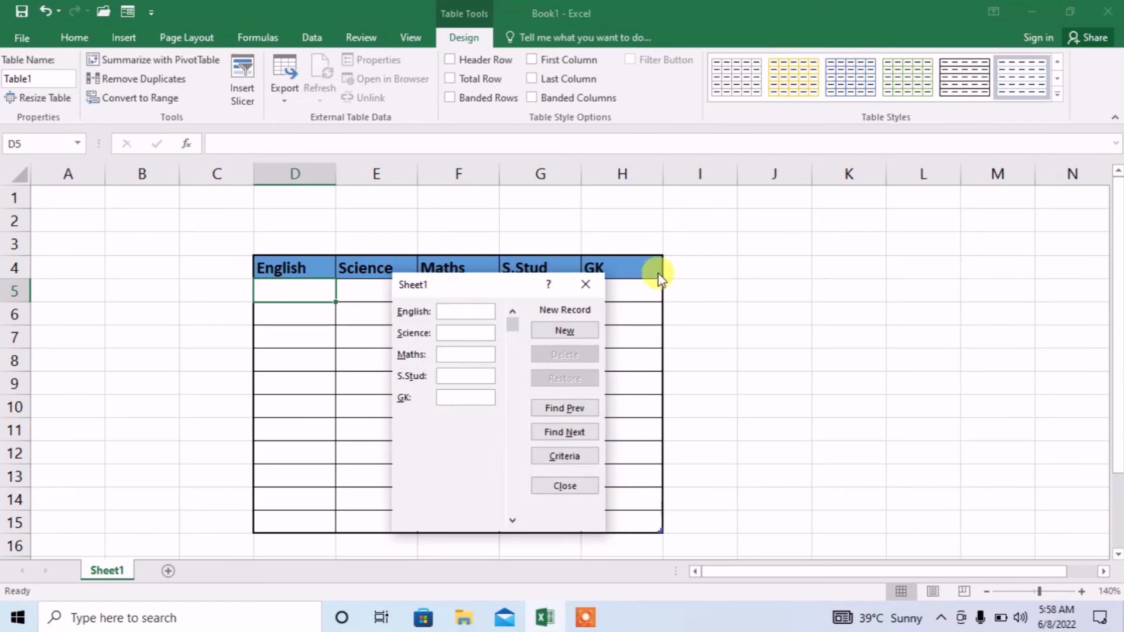
Step: Enter the first record's marks 12, 34, 65 in the form and start a blank new record
left_click(465, 311)
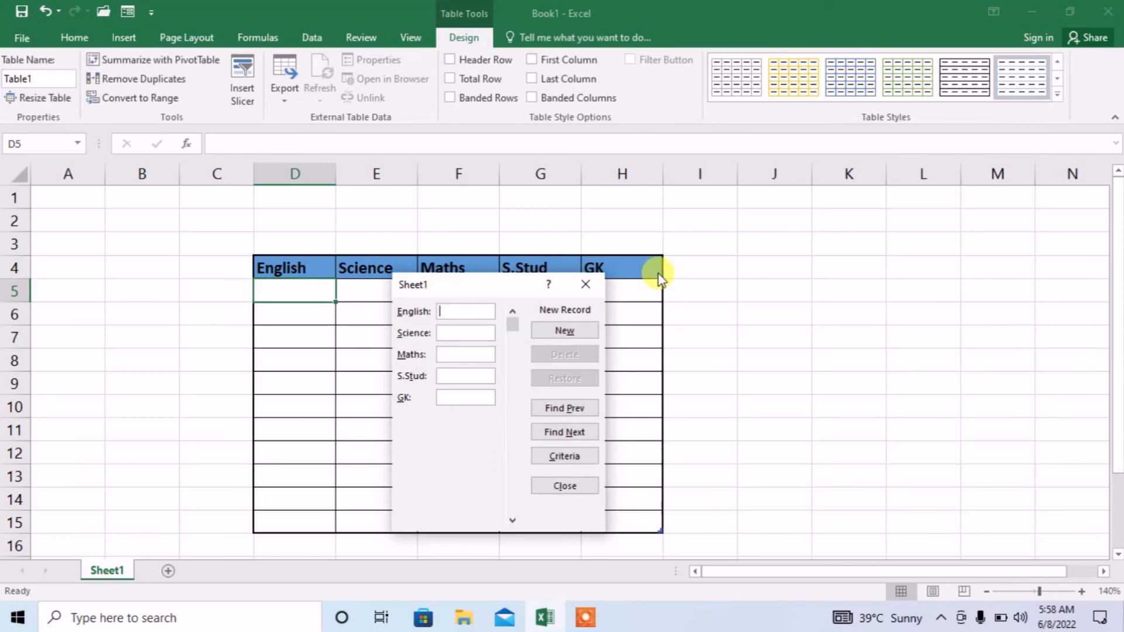
type("12")
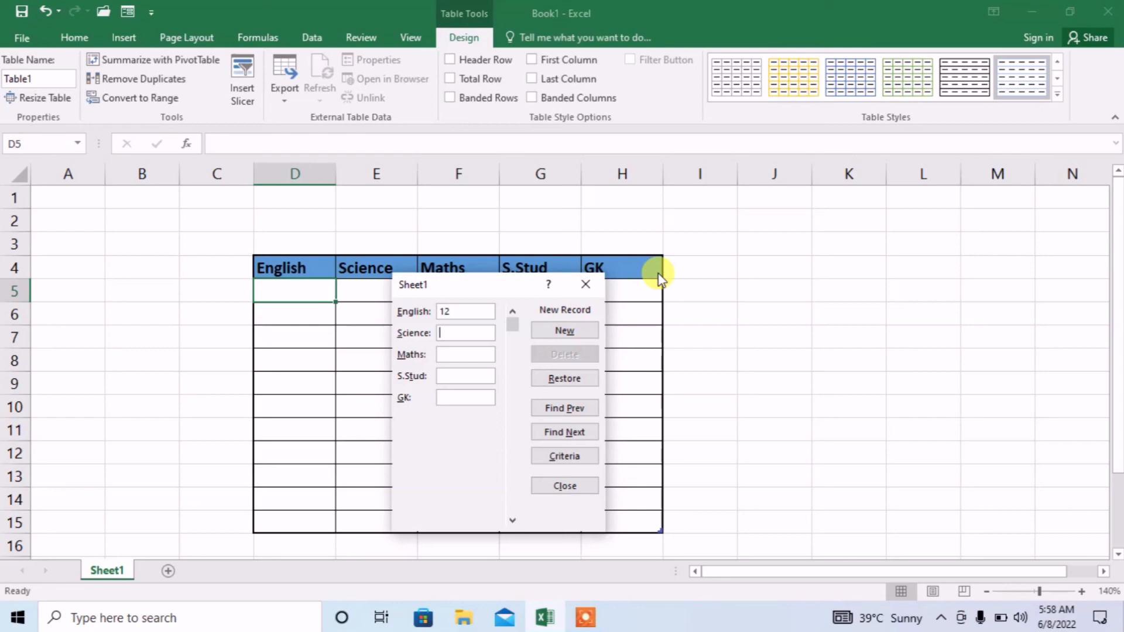
type("34")
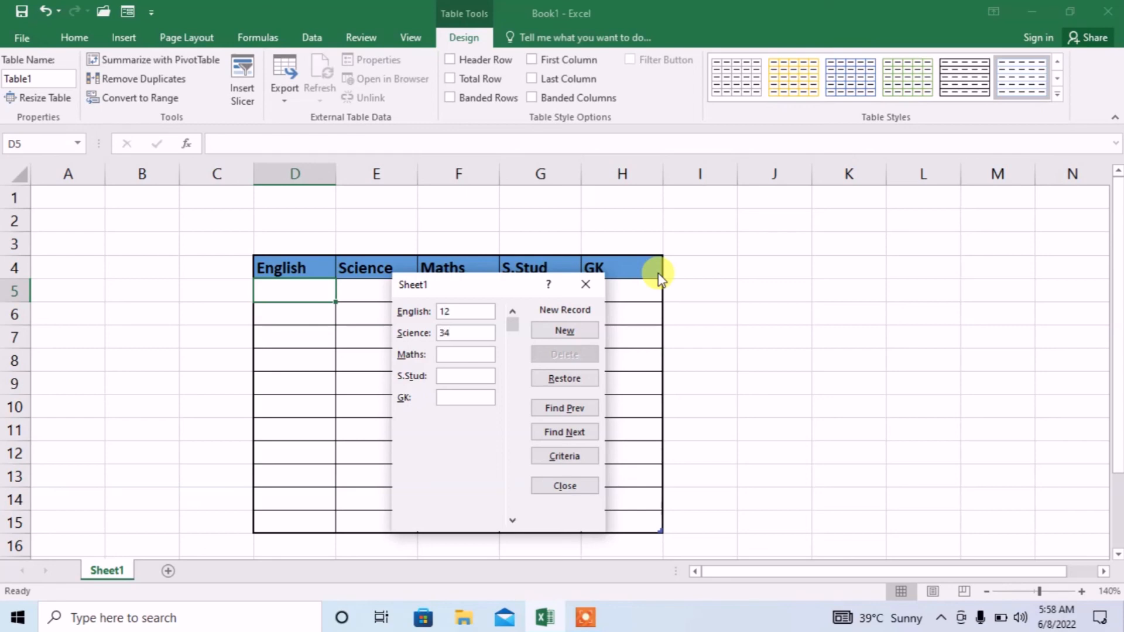
type("65")
type("234")
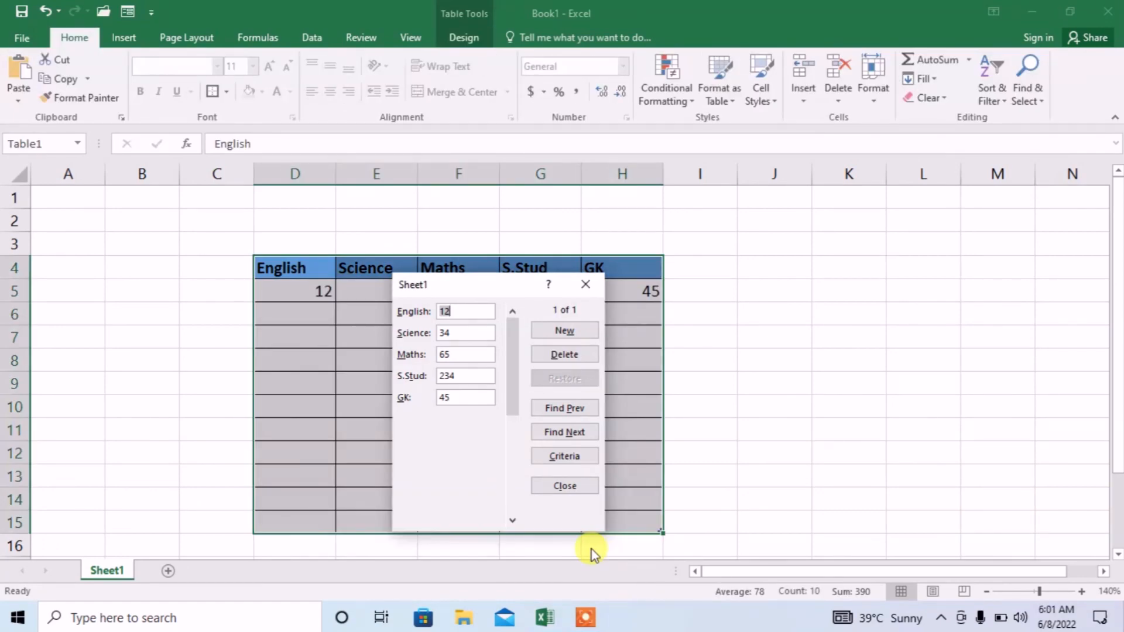
left_click(564, 330)
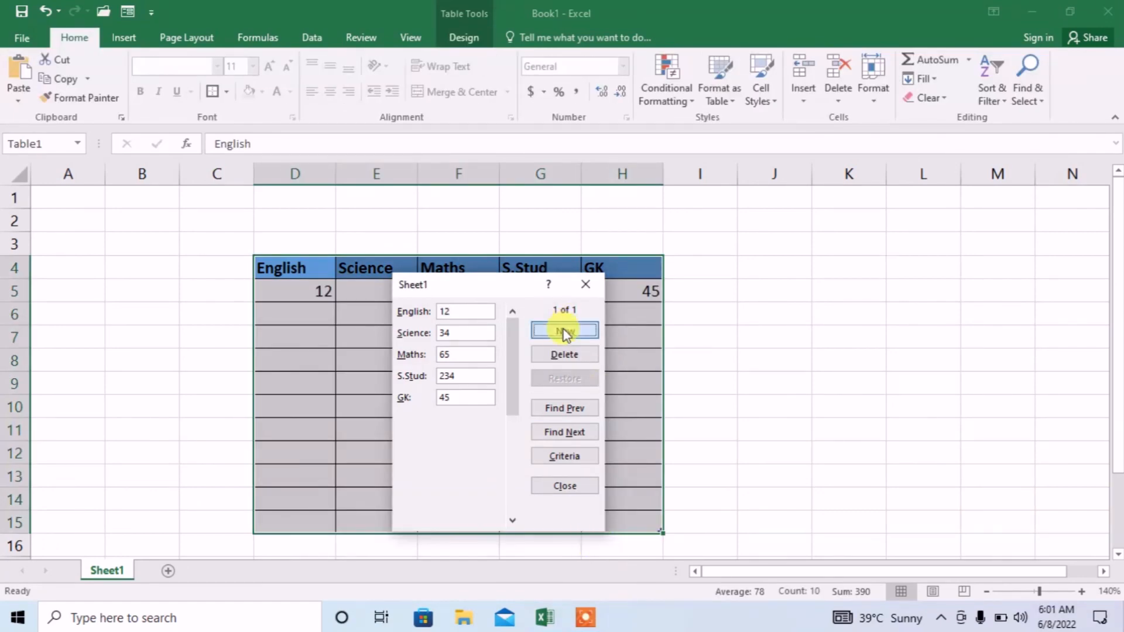
left_click(564, 330)
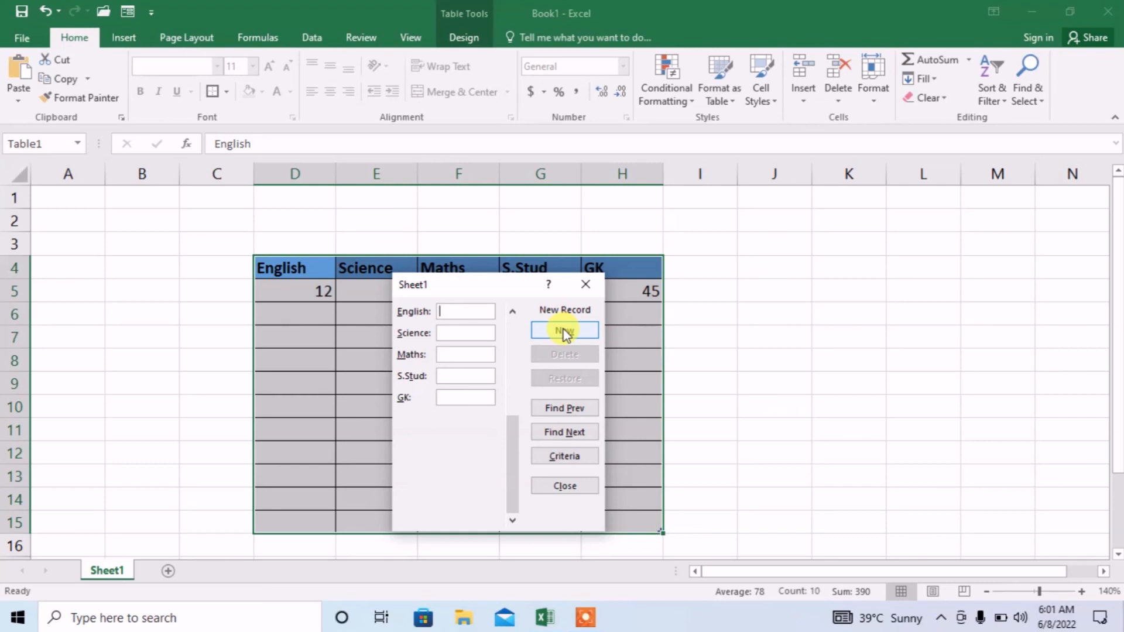